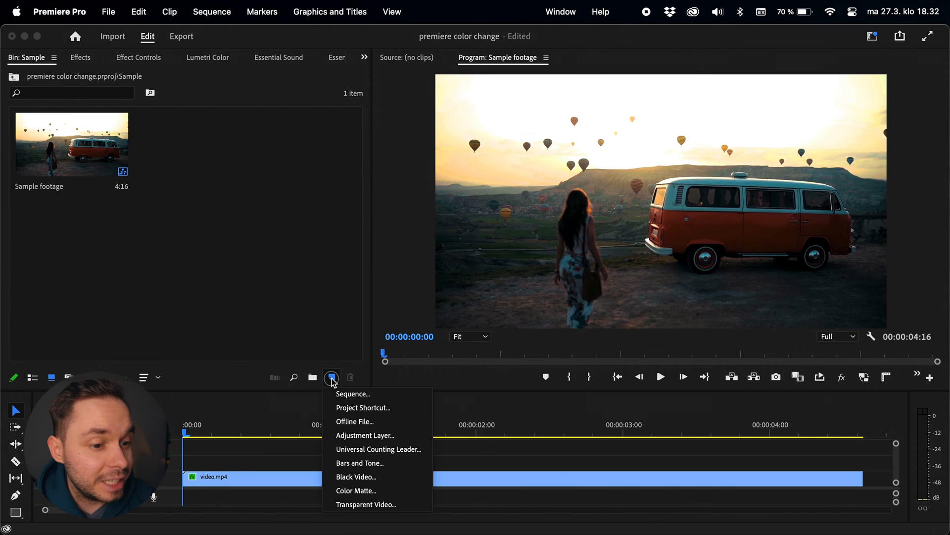
- Create a new Adjustment Layer item and accept its default video settings
{"action": "left_click", "coordinate": [366, 436]}
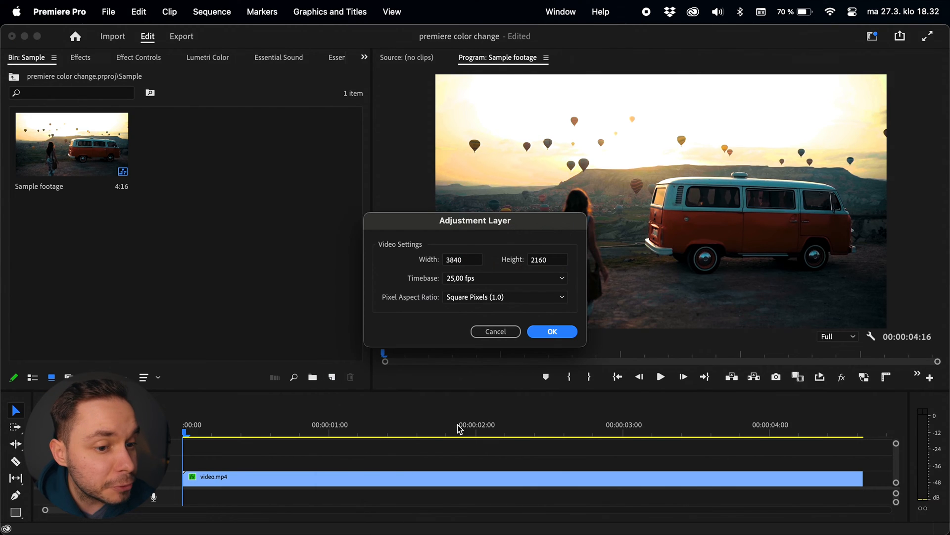
{"action": "left_click", "coordinate": [552, 330]}
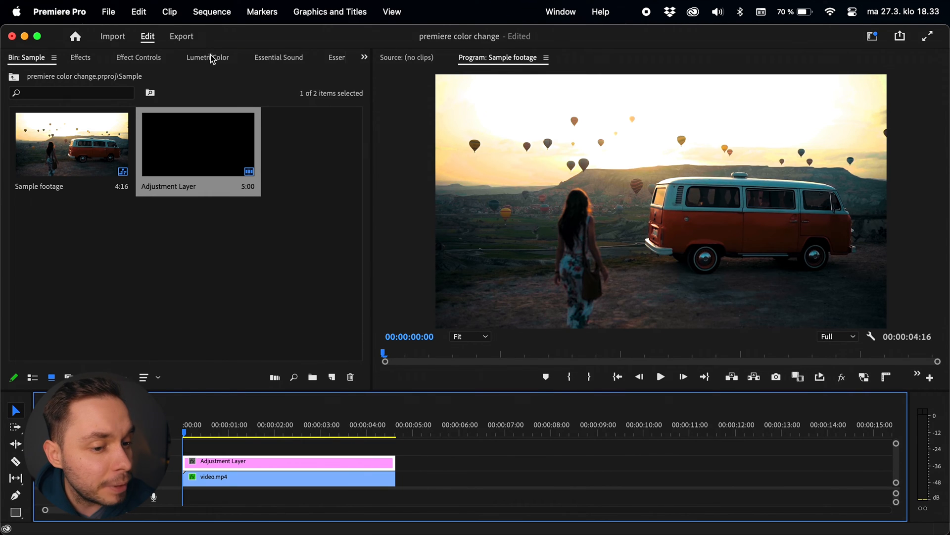
- Show Lumetri Color for the adjustment layer and scroll to the Curves > Hue vs Hue section
{"action": "left_click", "coordinate": [208, 57]}
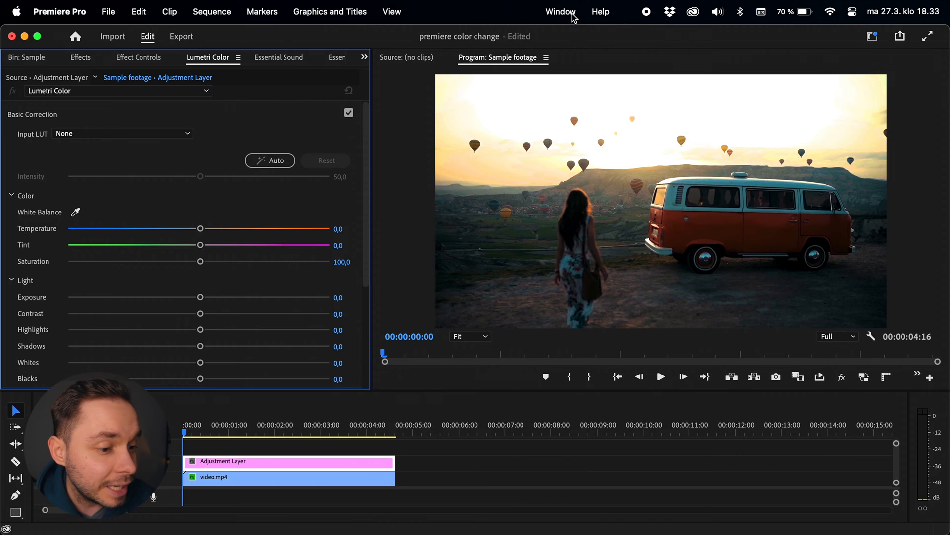
{"action": "left_click", "coordinate": [560, 12]}
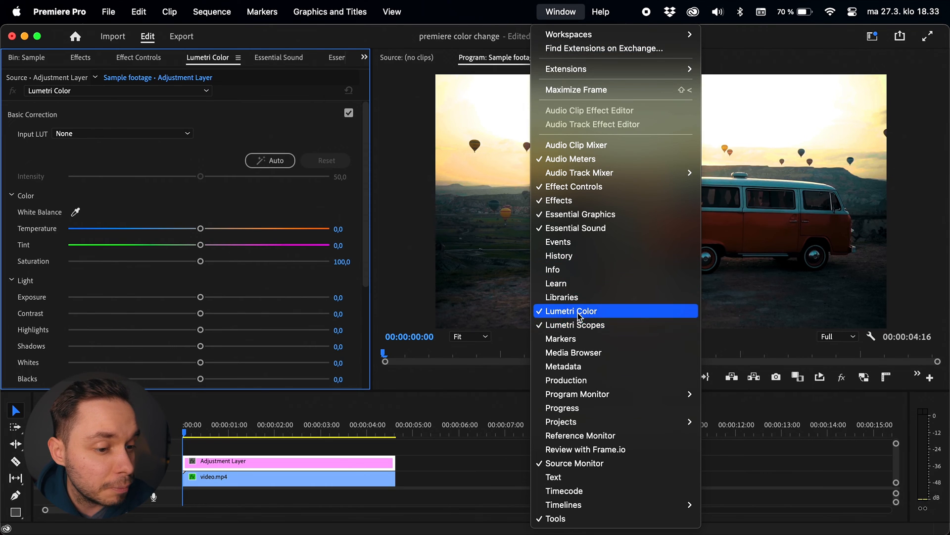
{"action": "left_click", "coordinate": [570, 310]}
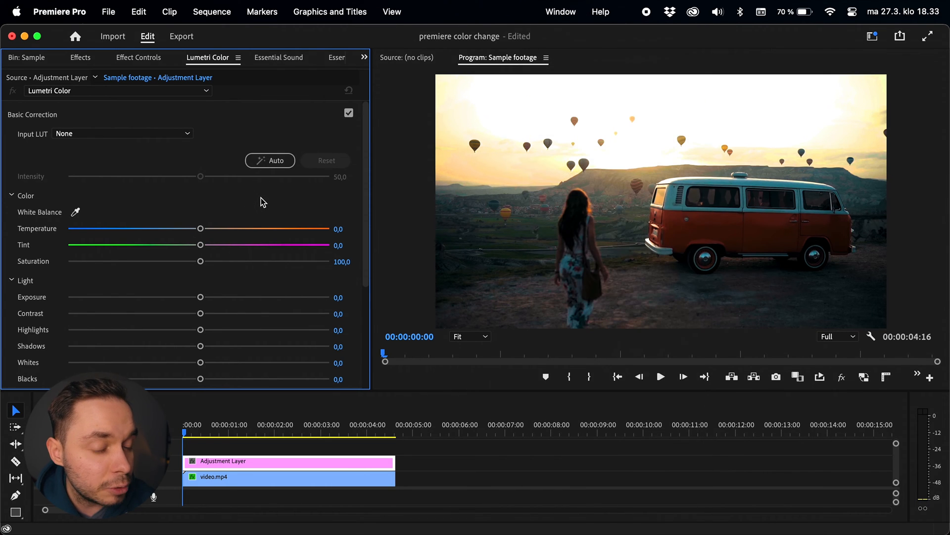
{"action": "scroll", "scroll_direction": "down", "scroll_amount": 3}
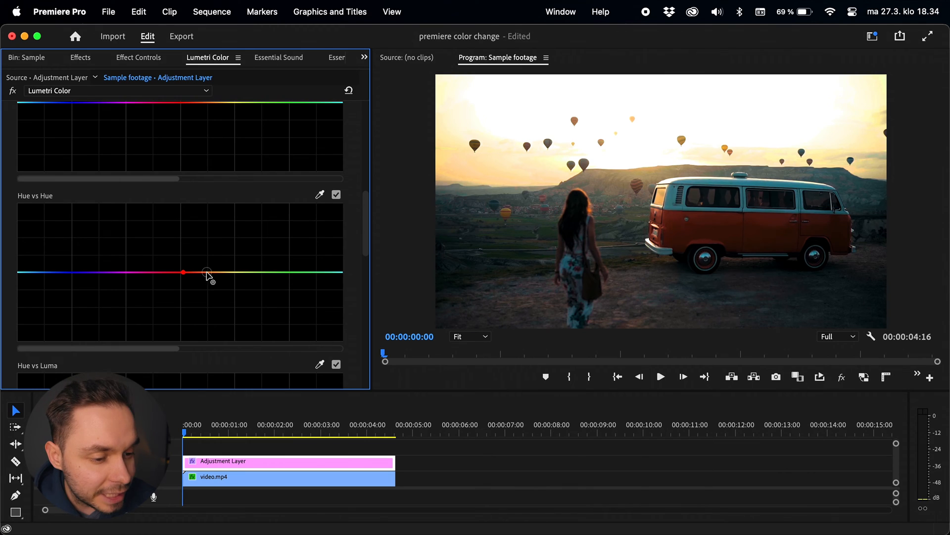
- Place three Hue vs Hue control points bounding the orange range, from yellow to red
{"action": "left_click", "coordinate": [206, 272]}
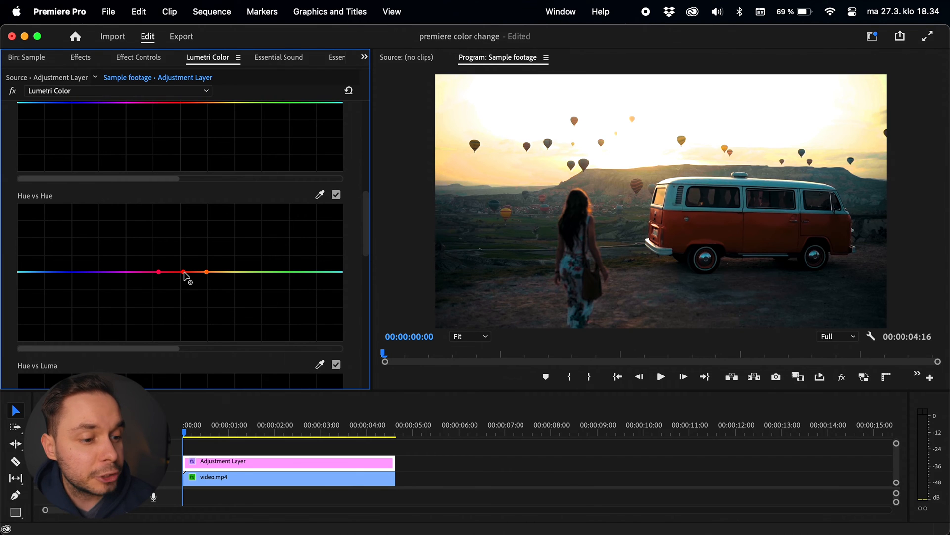
{"action": "left_click_drag", "start_coordinate": [183, 271], "coordinate": [185, 266]}
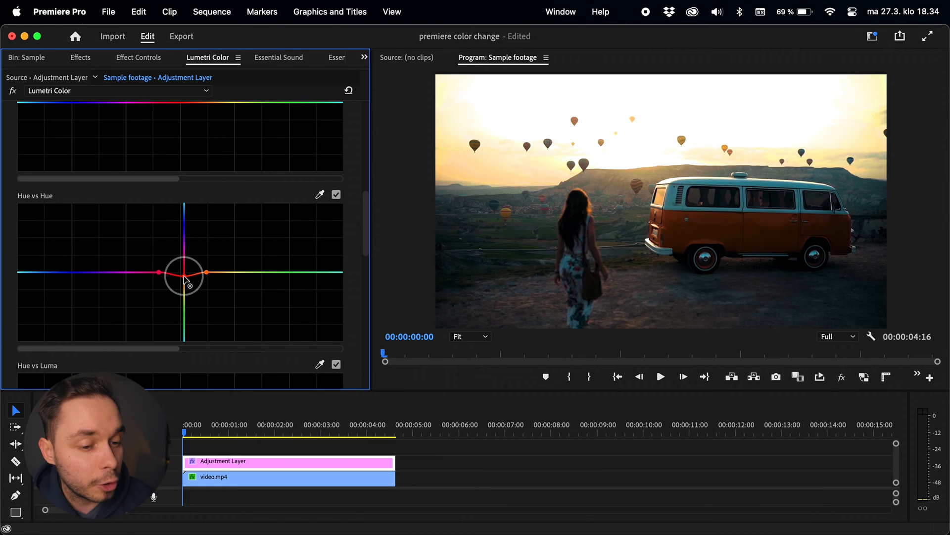
{"action": "left_click_drag", "start_coordinate": [161, 274], "coordinate": [185, 273]}
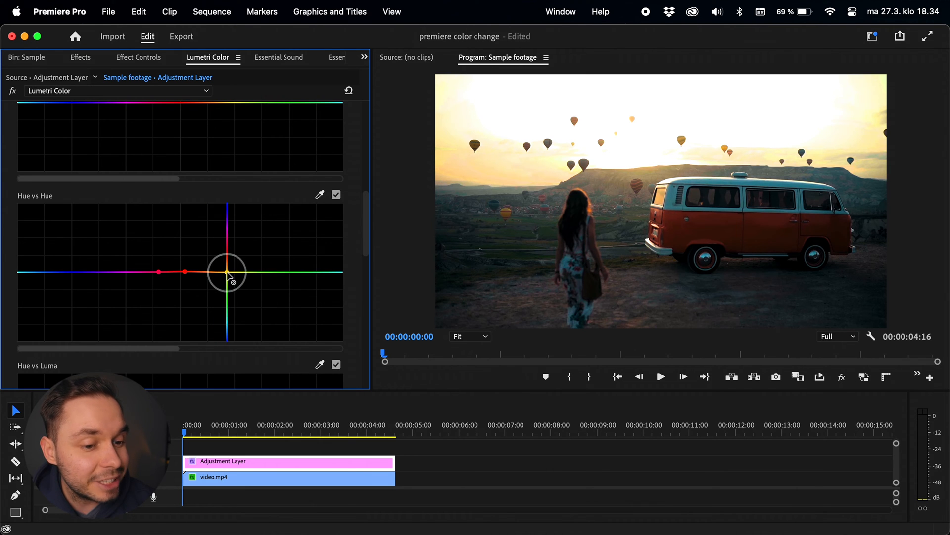
{"action": "left_click_drag", "start_coordinate": [228, 272], "coordinate": [145, 271]}
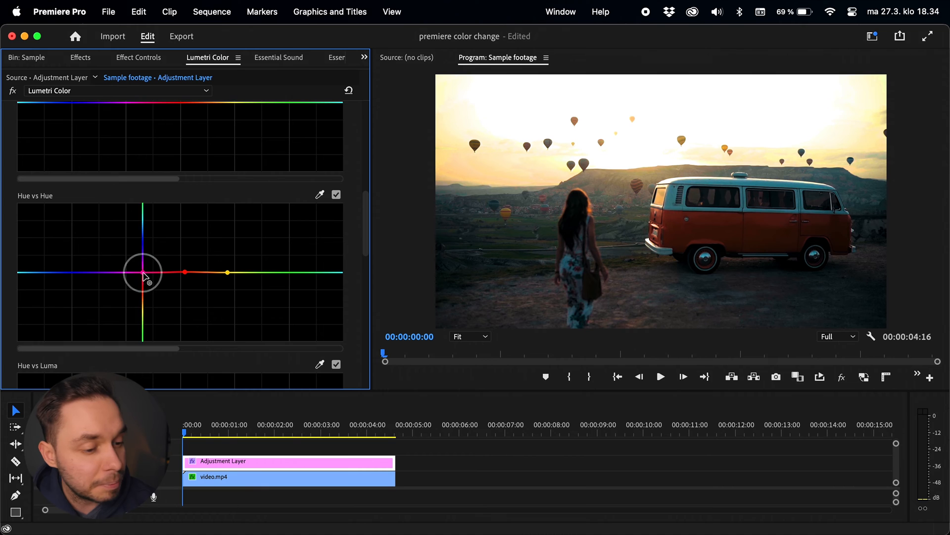
{"action": "left_click_drag", "start_coordinate": [144, 272], "coordinate": [187, 265]}
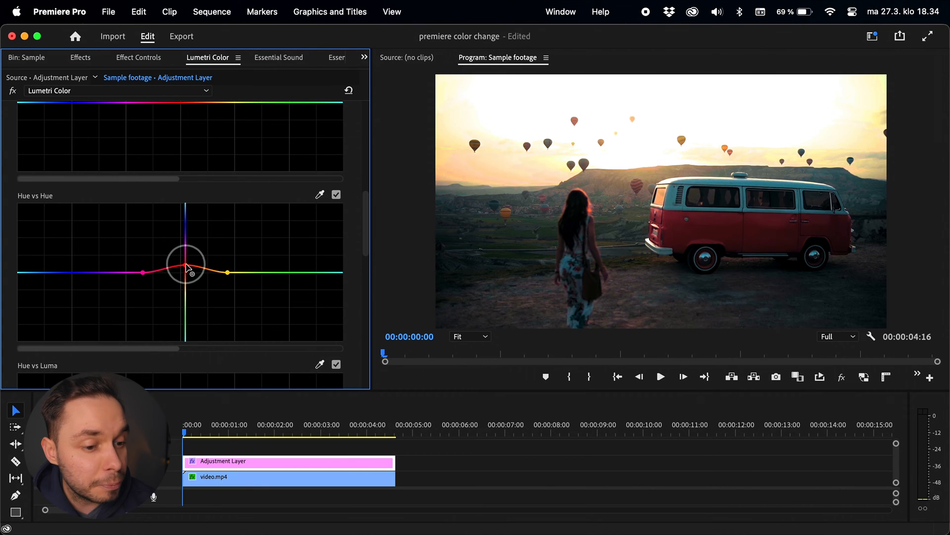
- Raise the middle orange point until the van's hue shifts to purple
{"action": "left_click_drag", "start_coordinate": [187, 272], "coordinate": [187, 266]}
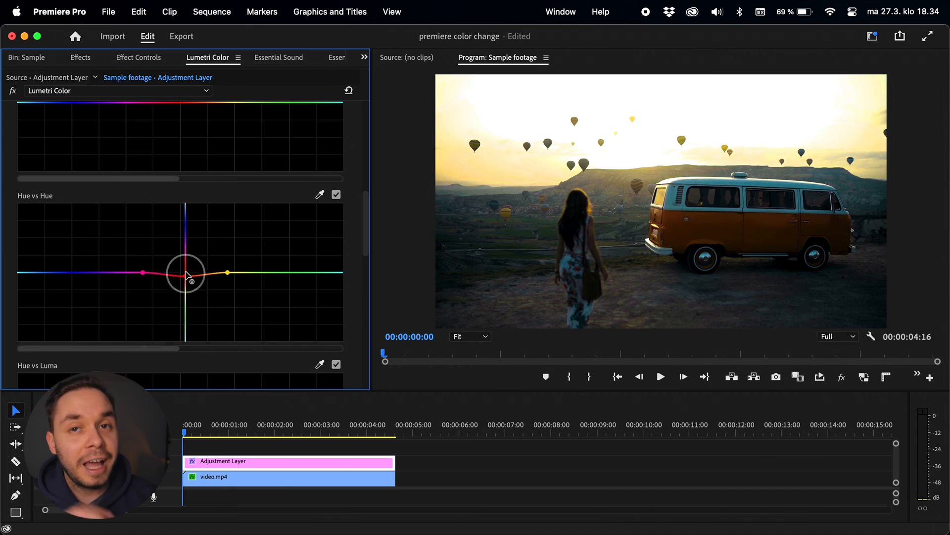
{"action": "left_click_drag", "start_coordinate": [186, 274], "coordinate": [186, 237]}
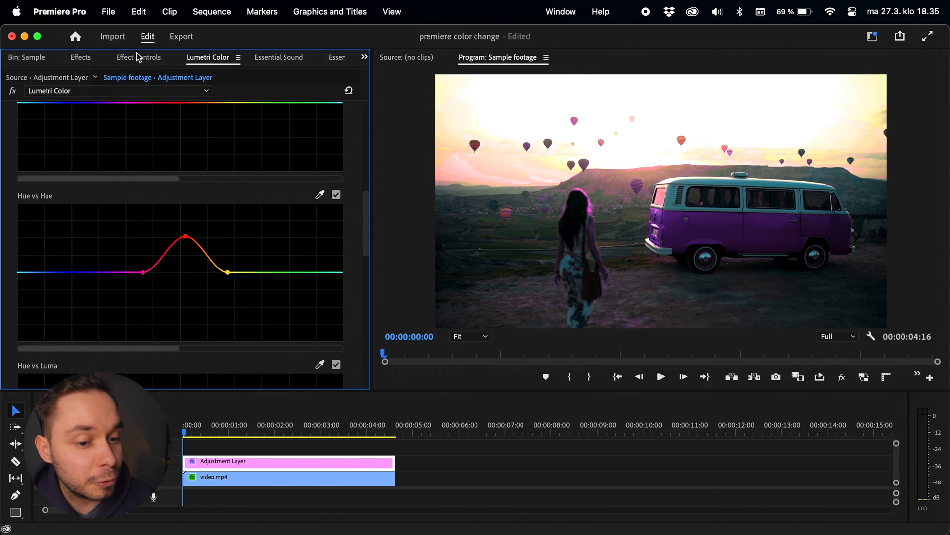
- Draw a freeform pen mask around the van in the Program Monitor for the Lumetri Color effect
{"action": "left_click", "coordinate": [560, 12]}
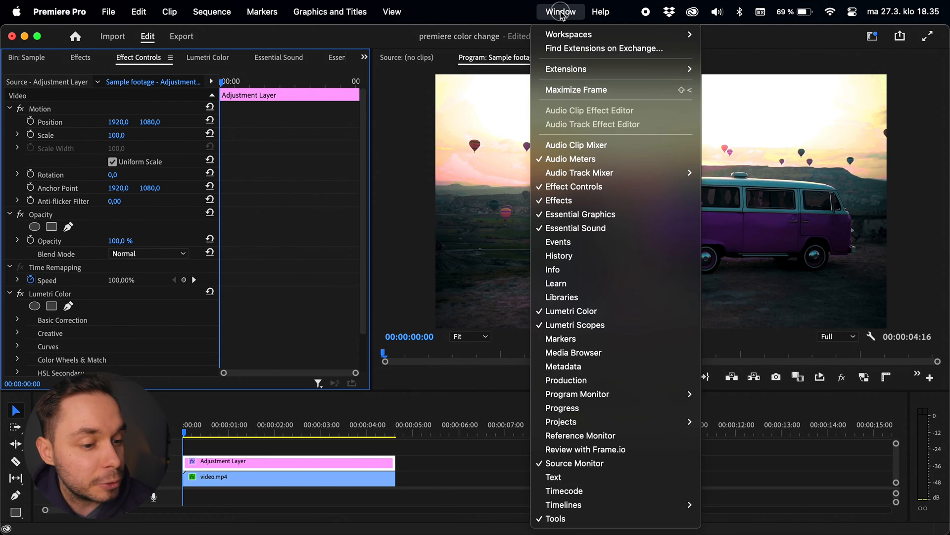
{"action": "mouse_move", "coordinate": [557, 201]}
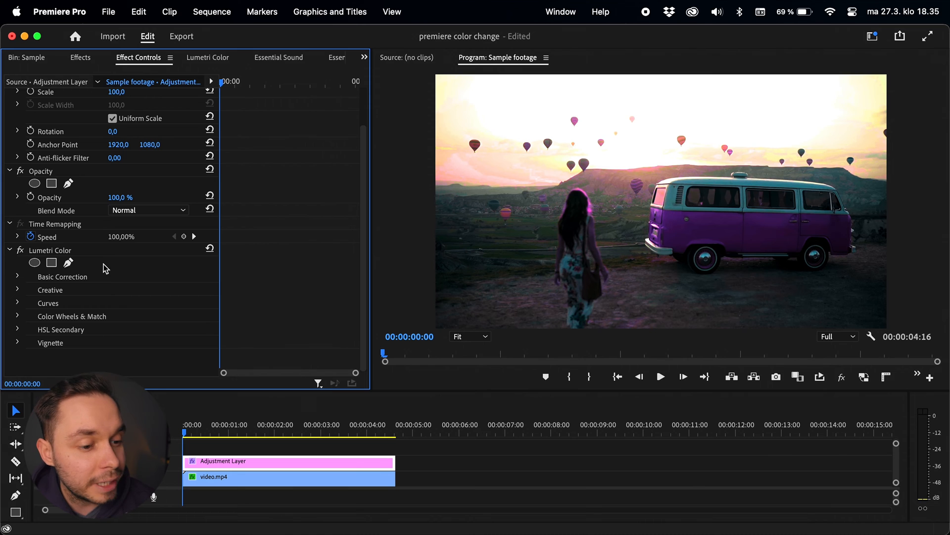
{"action": "mouse_move", "coordinate": [68, 262]}
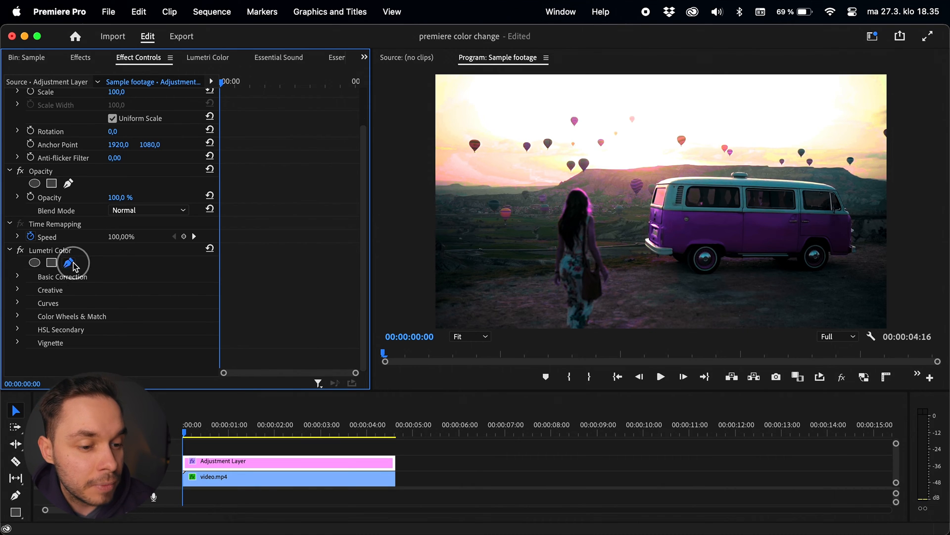
{"action": "left_click", "coordinate": [68, 261]}
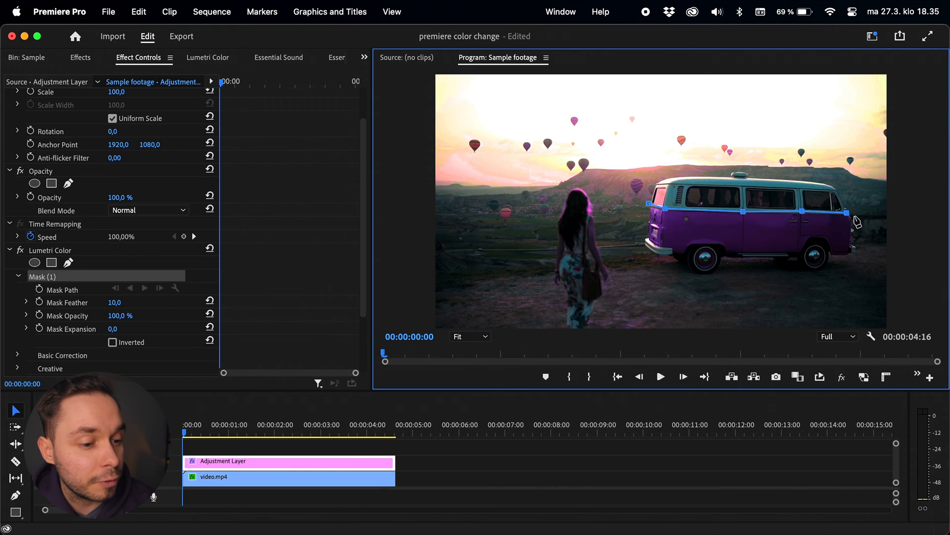
{"action": "left_click_drag", "start_coordinate": [848, 212], "coordinate": [809, 251]}
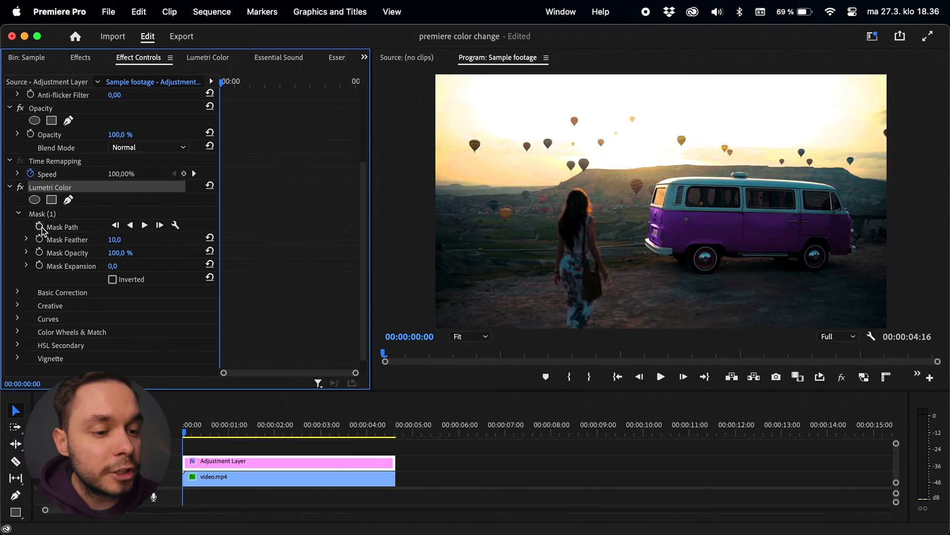
- Track the mask forward along the van, then scrub the clip to verify it follows
{"action": "left_click", "coordinate": [40, 226]}
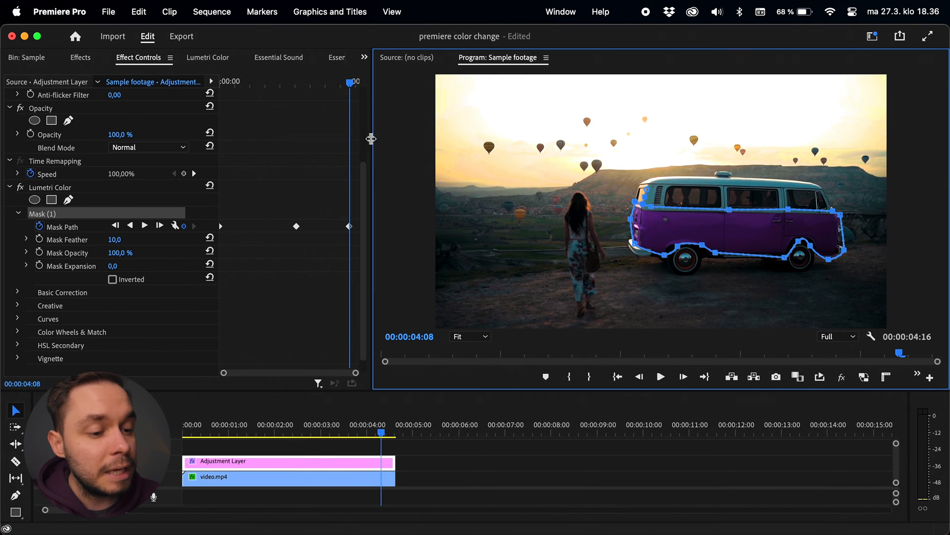
{"action": "left_click_drag", "start_coordinate": [351, 82], "coordinate": [228, 82]}
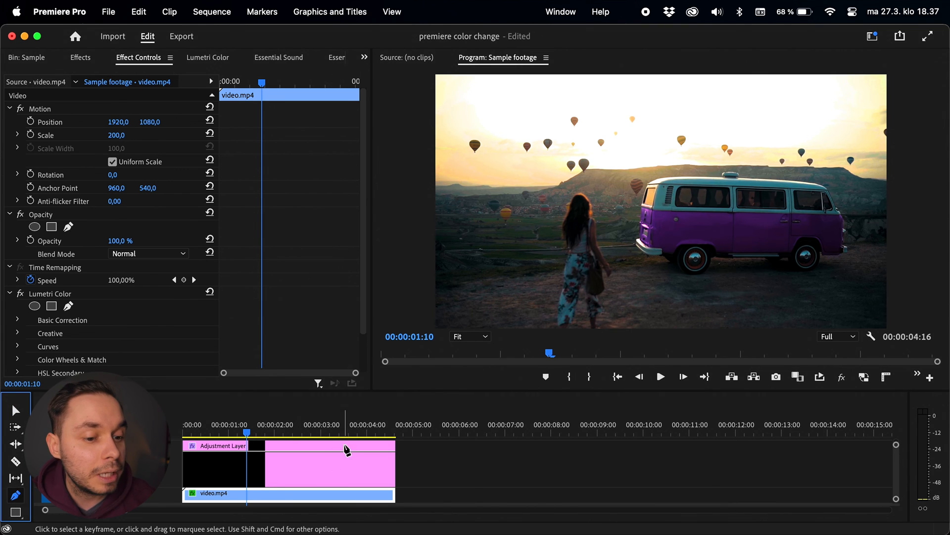
- Keyframe the adjustment layer's opacity from 0% near 0:23 to 100% near 3:23
{"action": "left_click", "coordinate": [288, 460]}
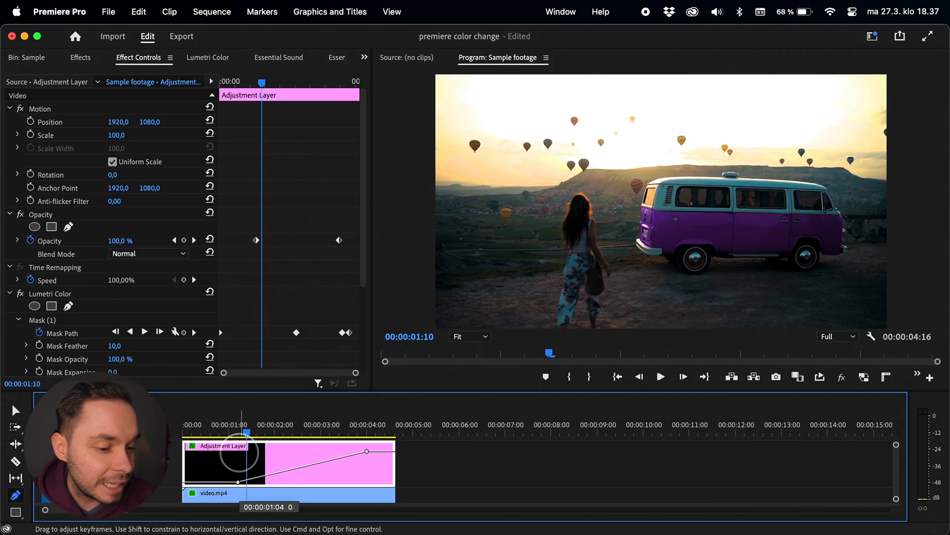
{"action": "left_click_drag", "start_coordinate": [238, 451], "coordinate": [238, 482]}
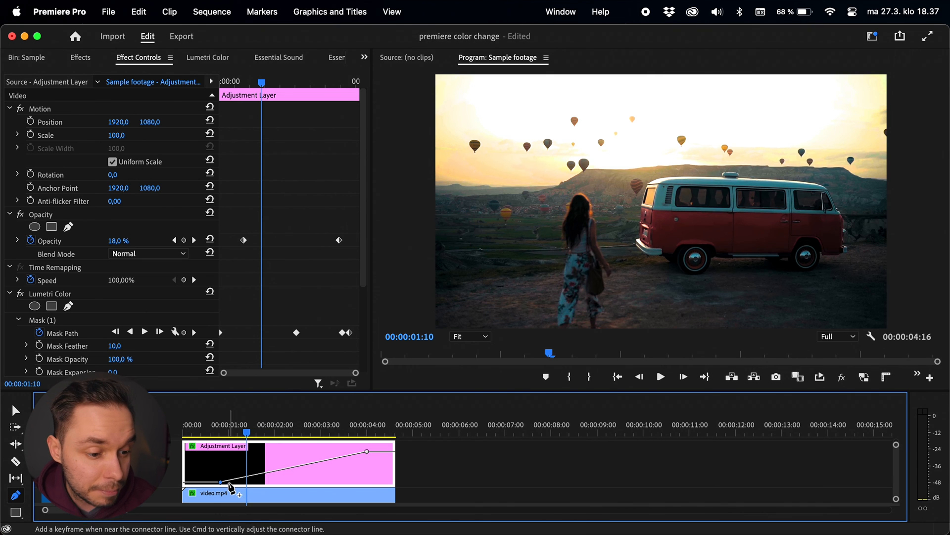
{"action": "left_click_drag", "start_coordinate": [220, 481], "coordinate": [366, 451]}
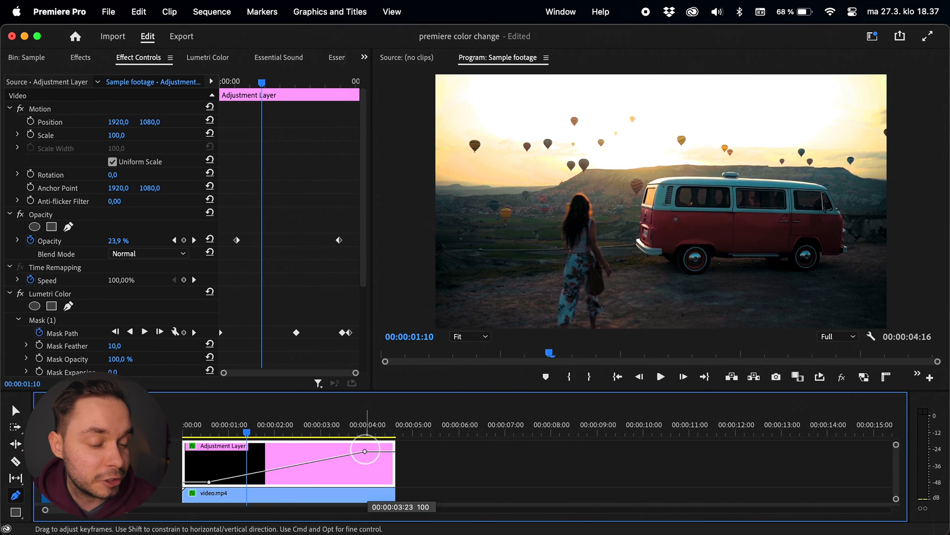
{"action": "left_click_drag", "start_coordinate": [364, 451], "coordinate": [209, 481]}
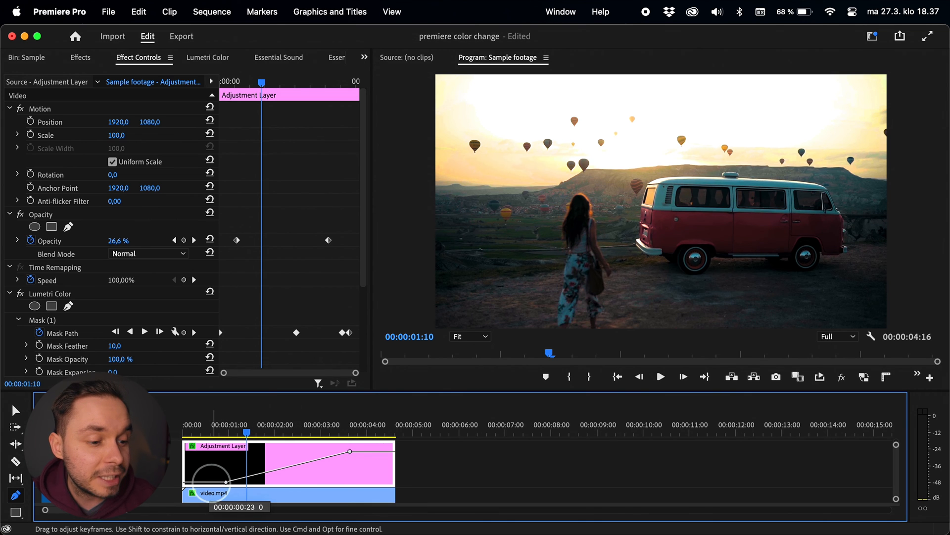